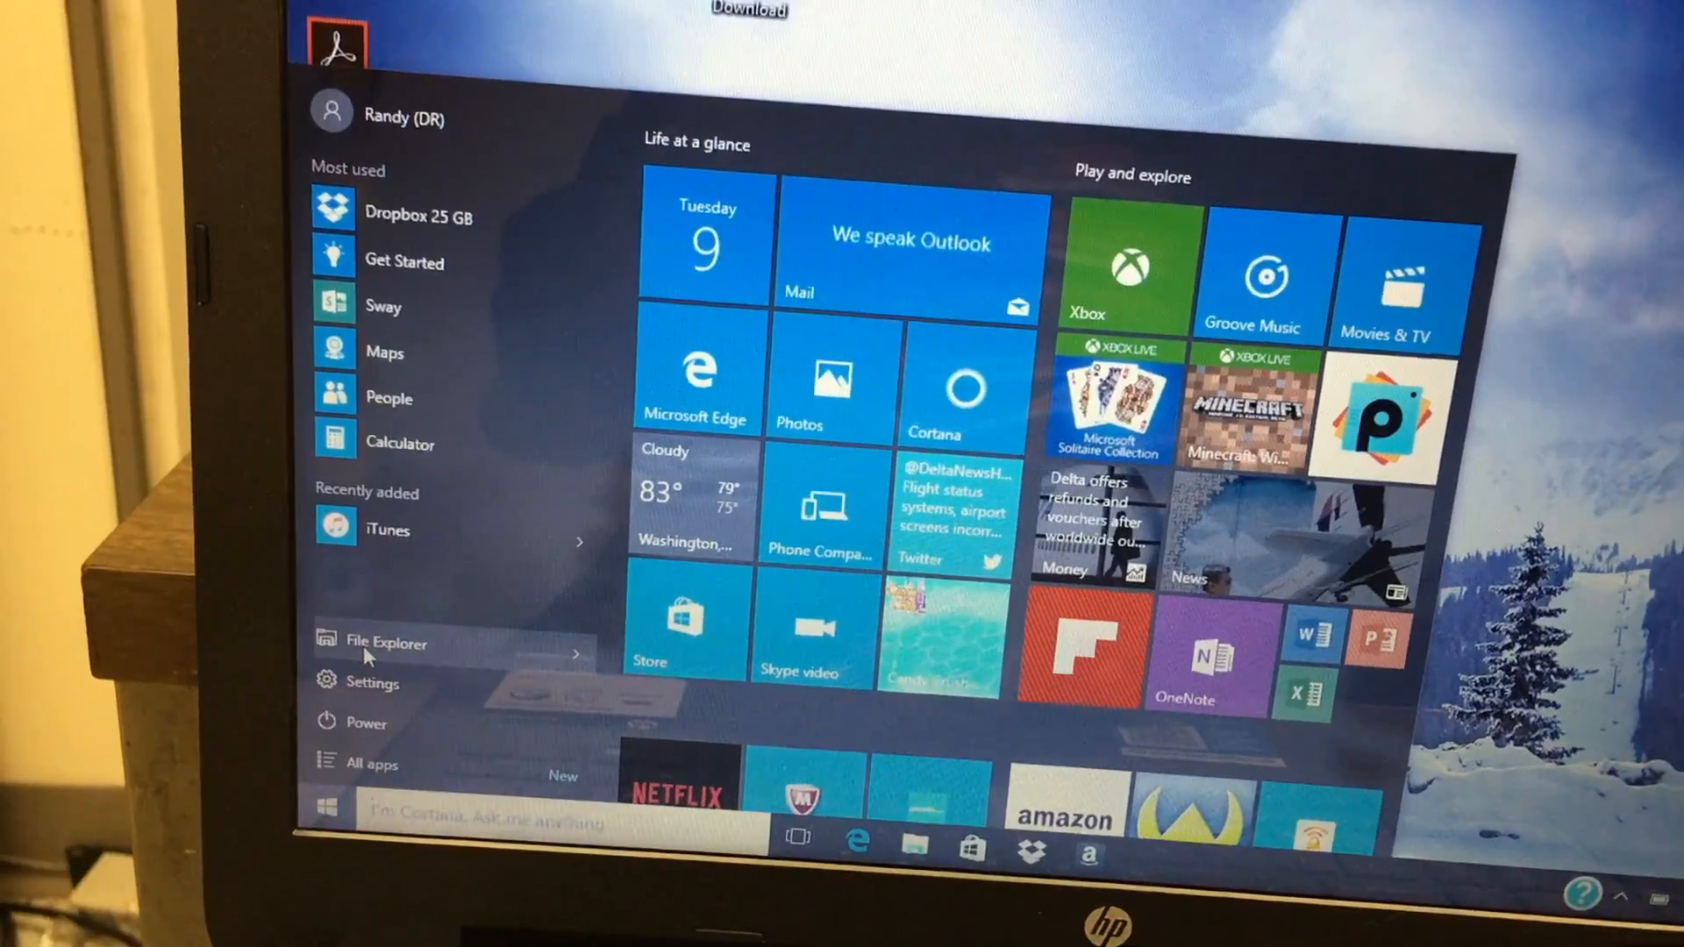
- Launch File Explorer from the Start menu to view drives and recent files
left_click(393, 642)
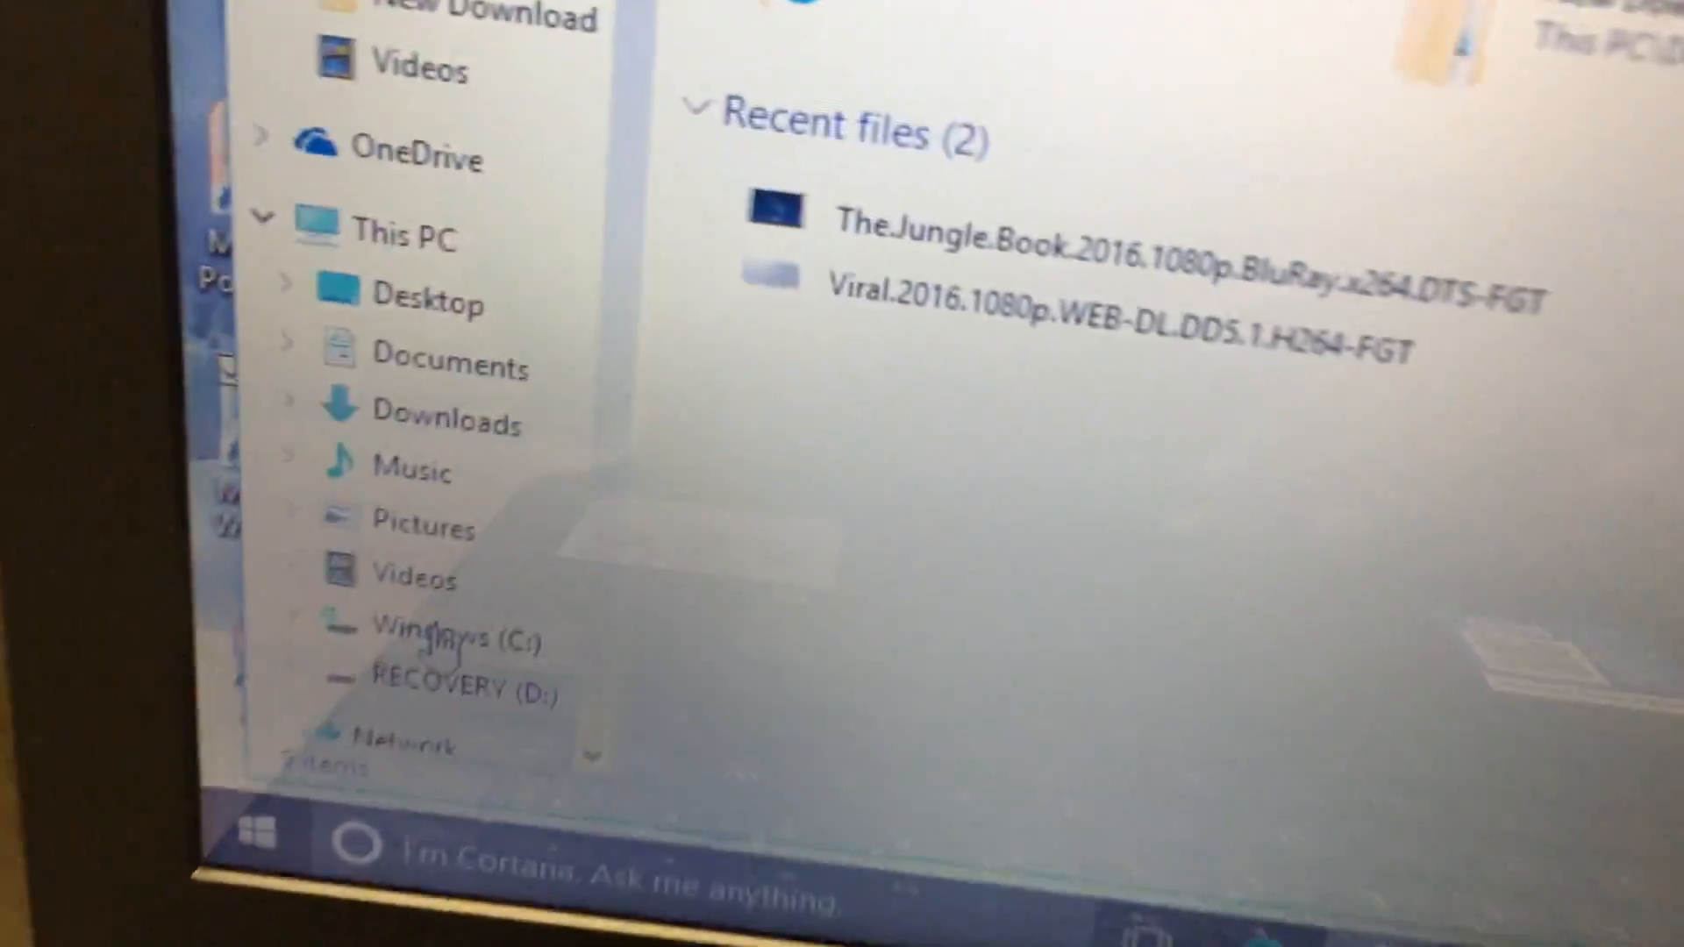
scroll("down", 3)
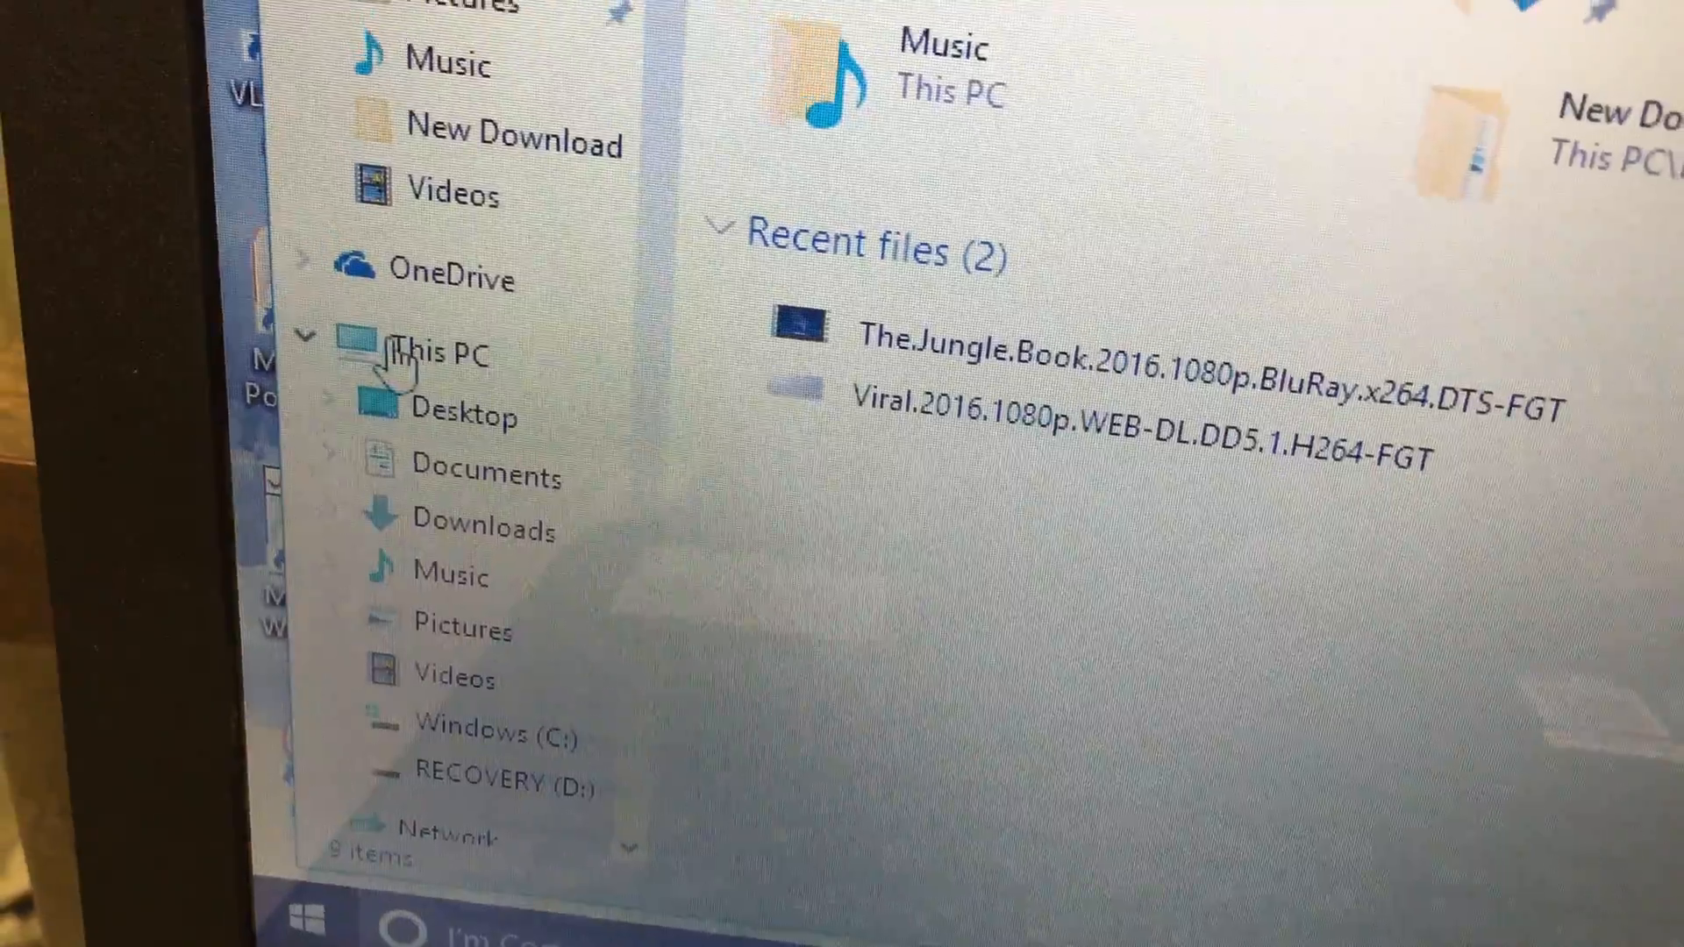
right_click(451, 353)
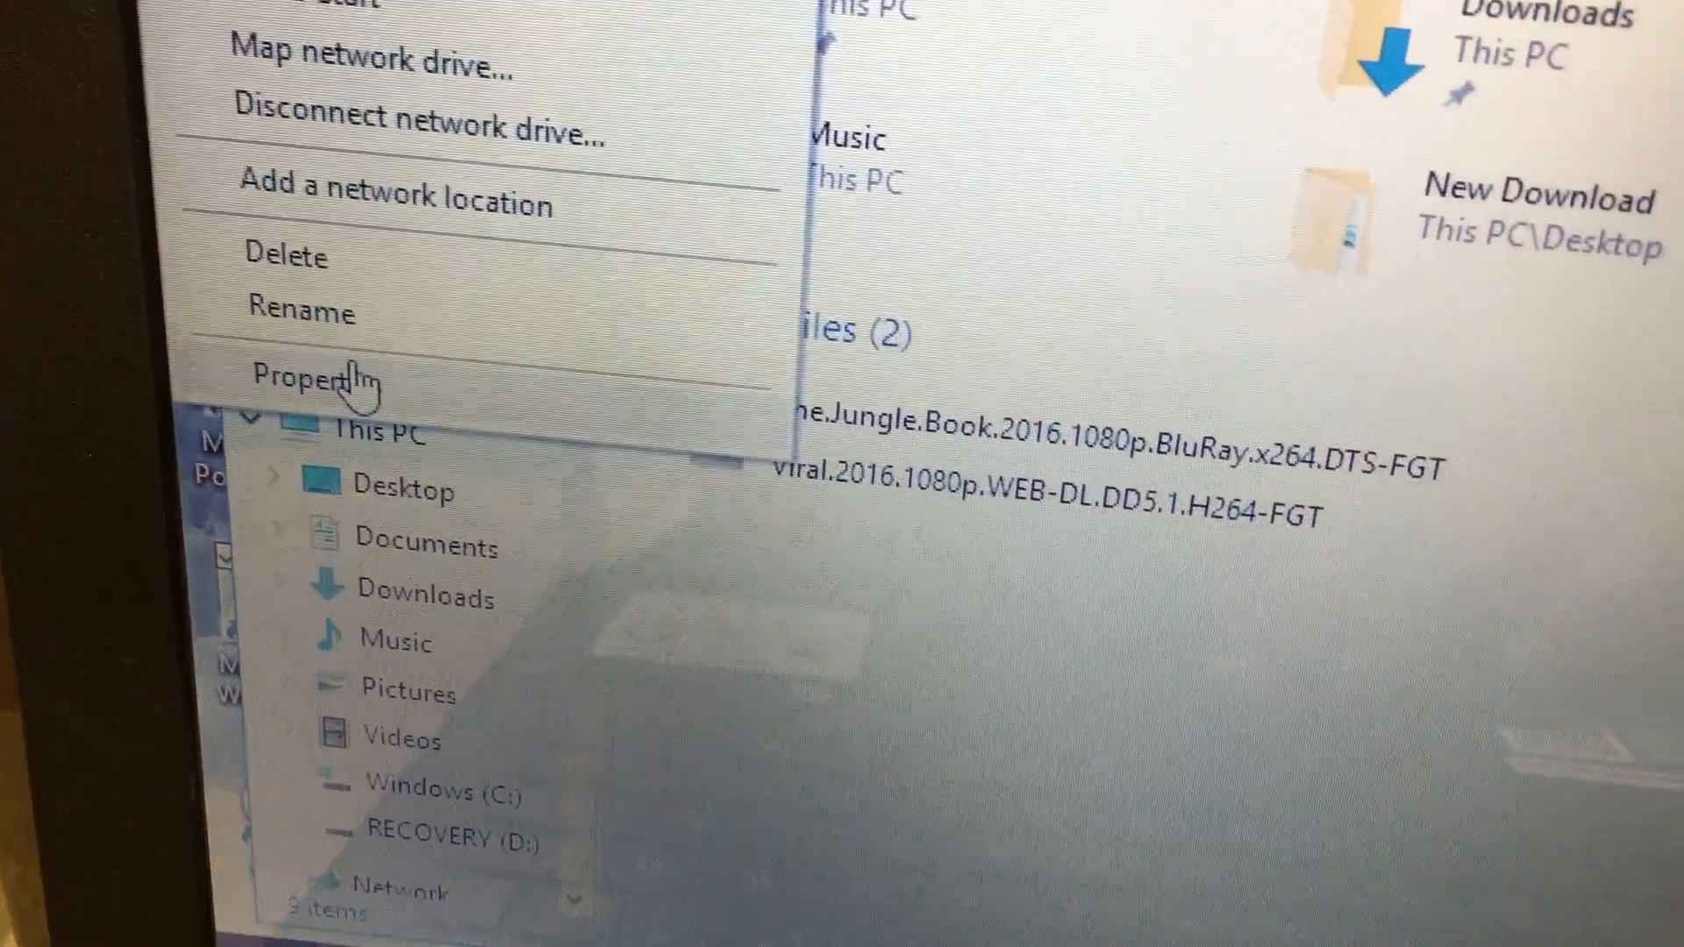
left_click(315, 377)
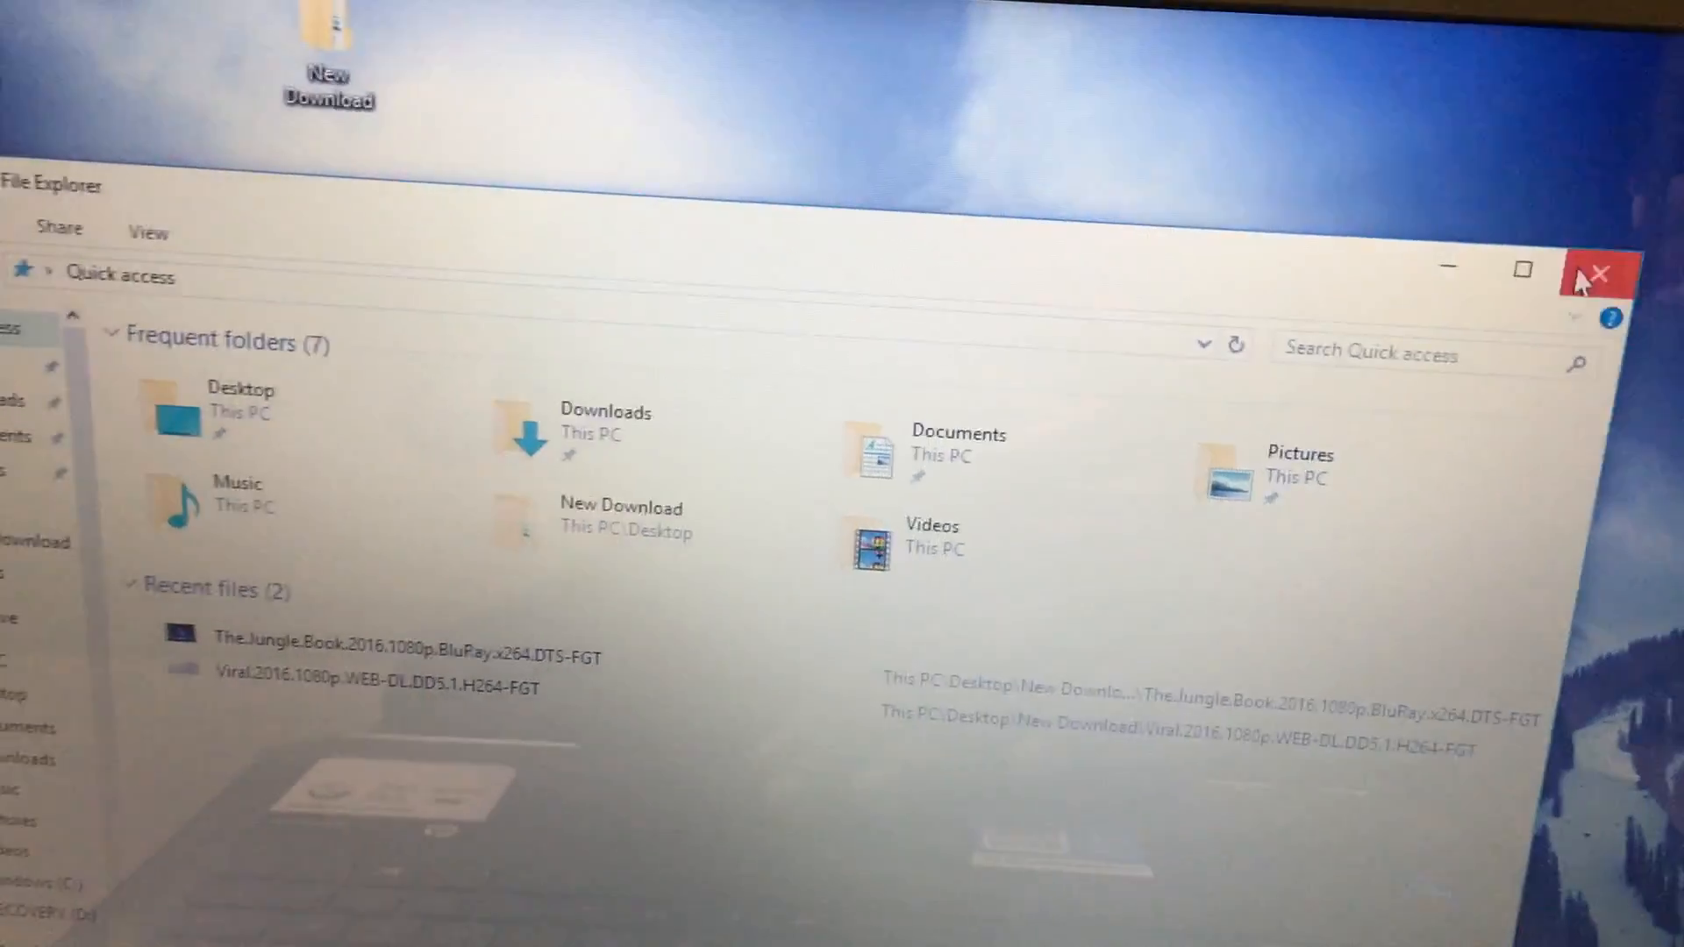
- Close File Explorer and dismiss the Start menu to reach the desktop
left_click(1599, 271)
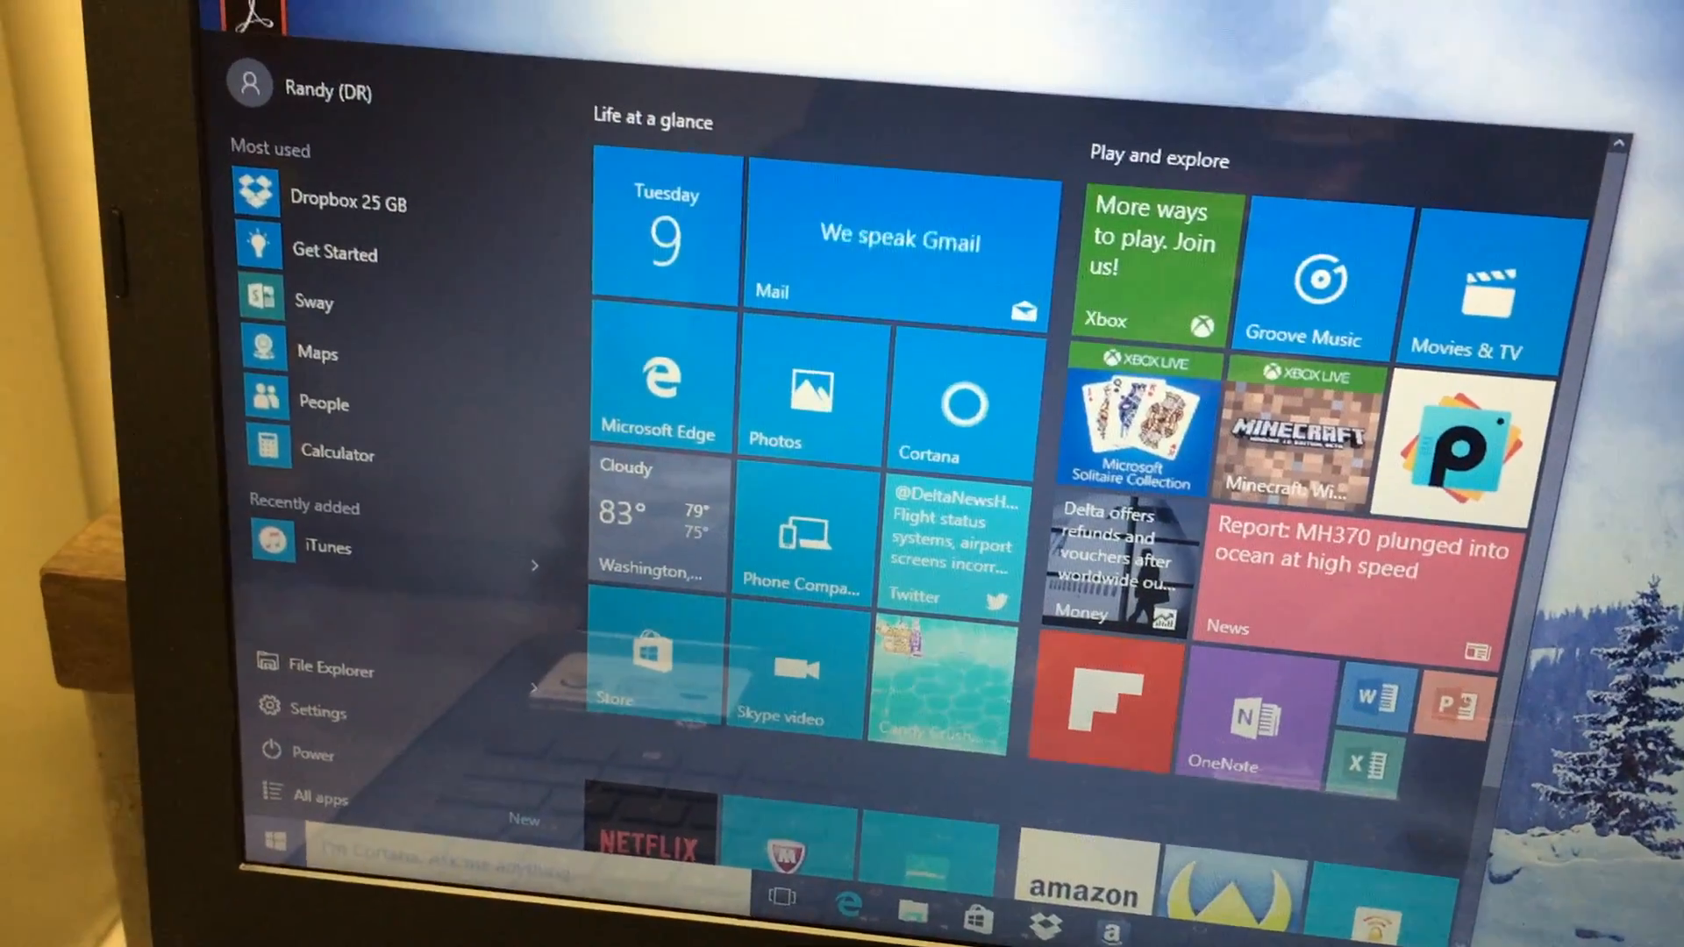
left_click(277, 837)
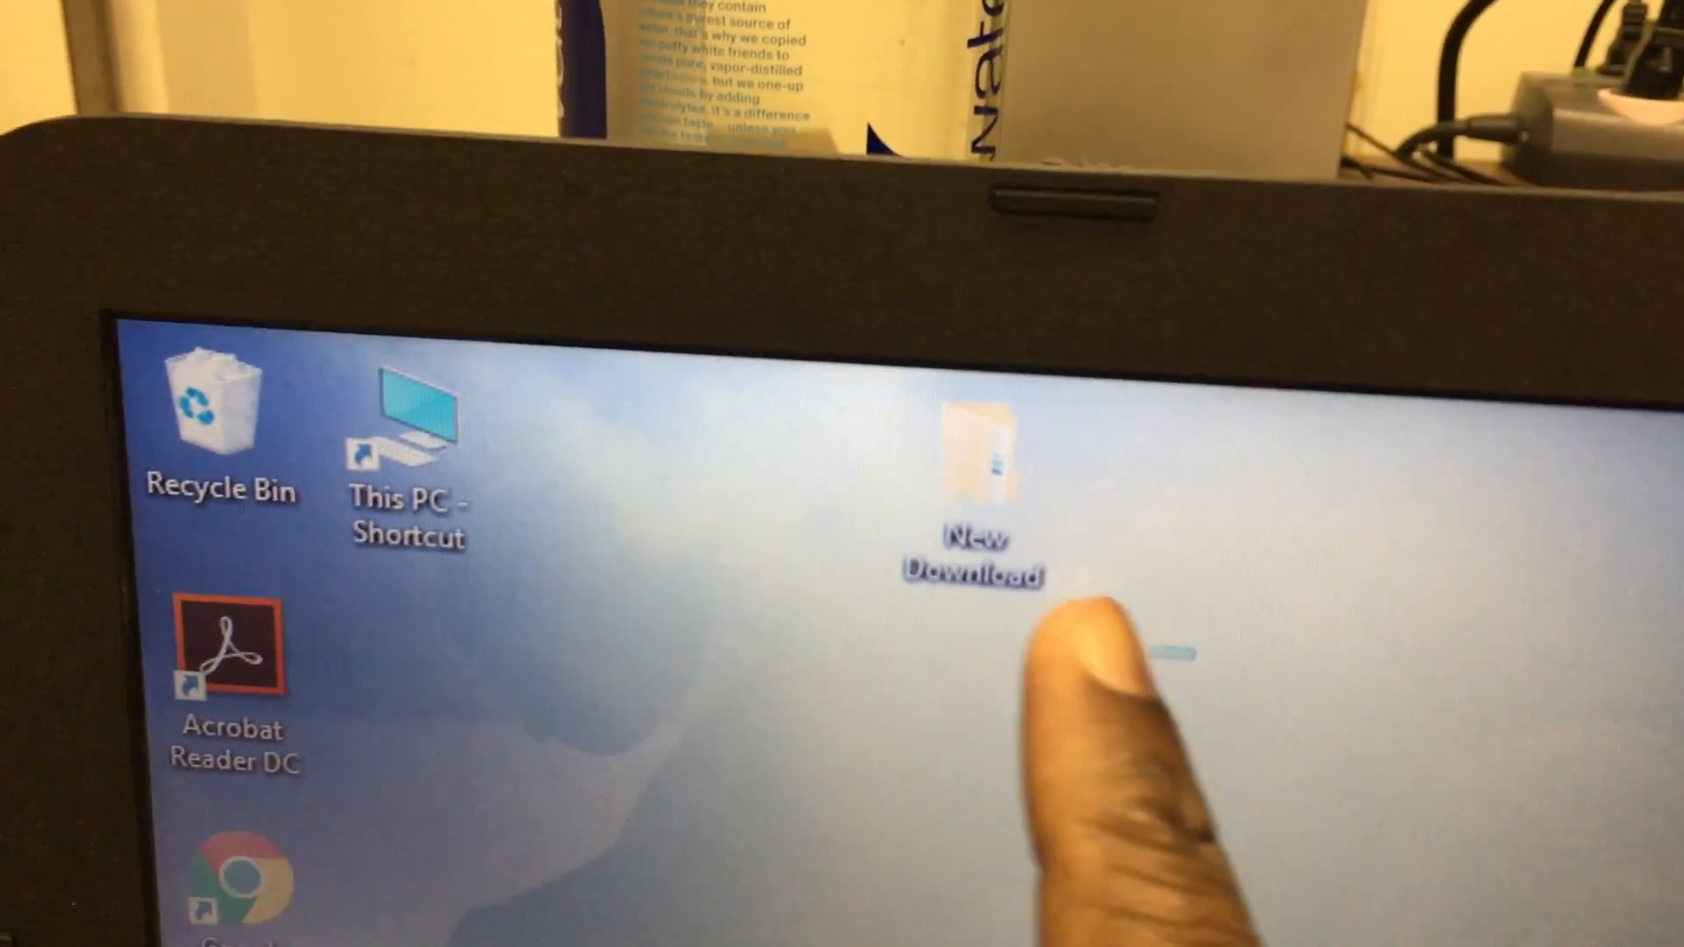
- Open New Download, then the Warcraft folder, and attempt opening its .nfo file
double_click(975, 462)
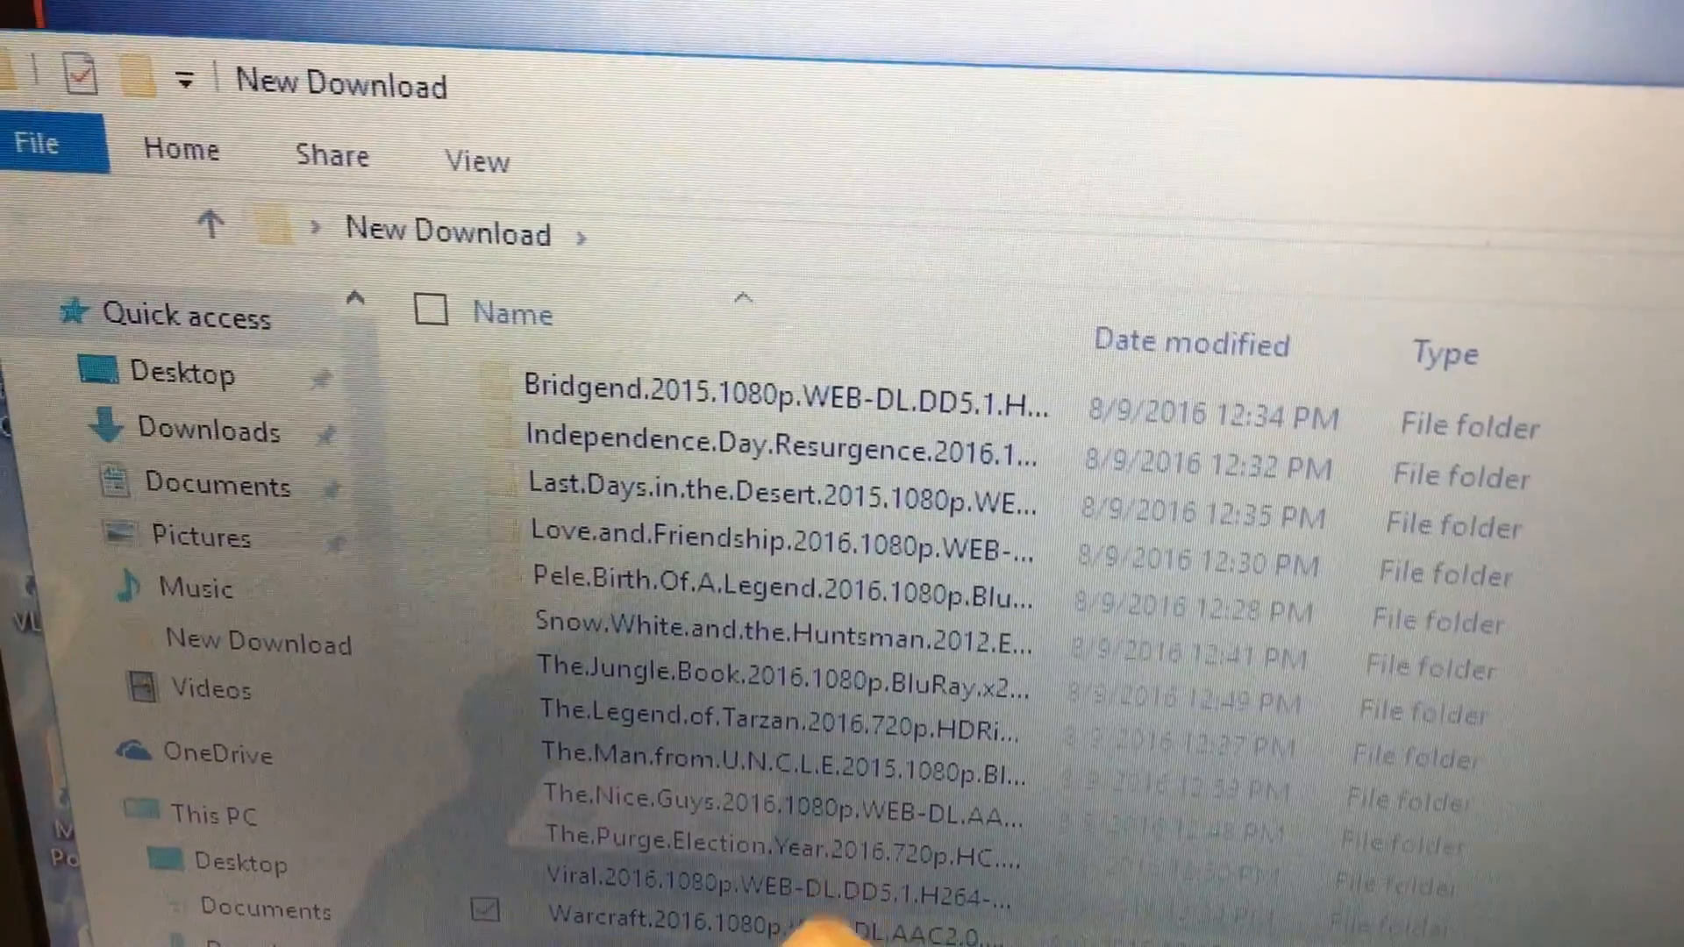
left_click(774, 910)
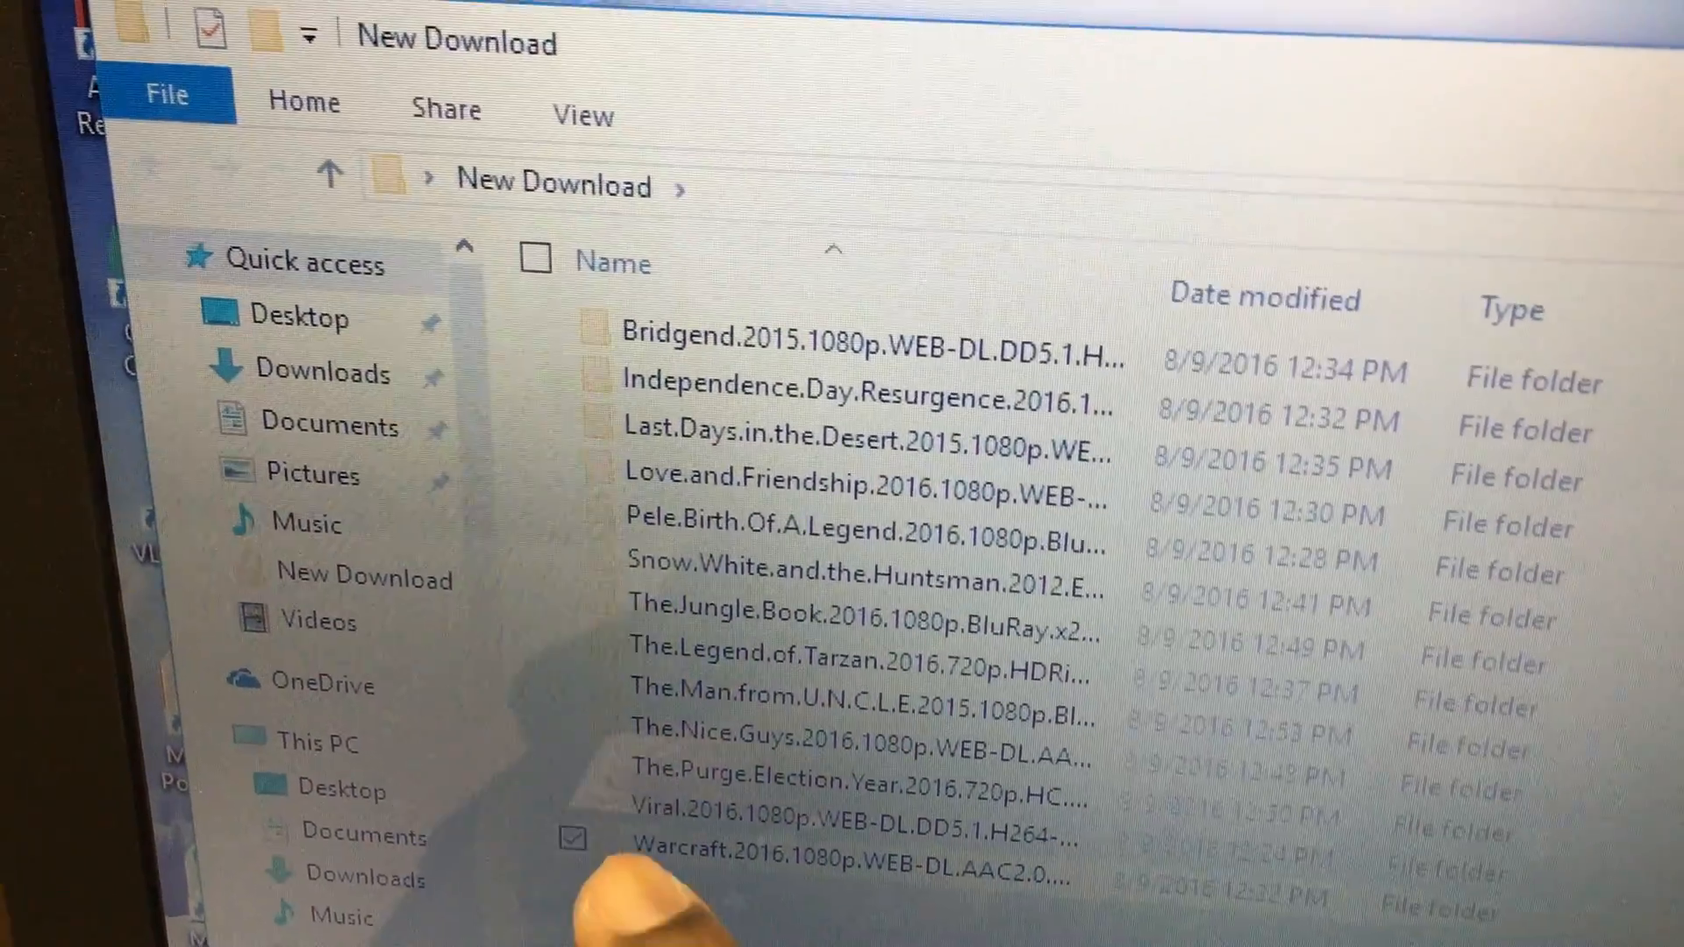
double_click(848, 860)
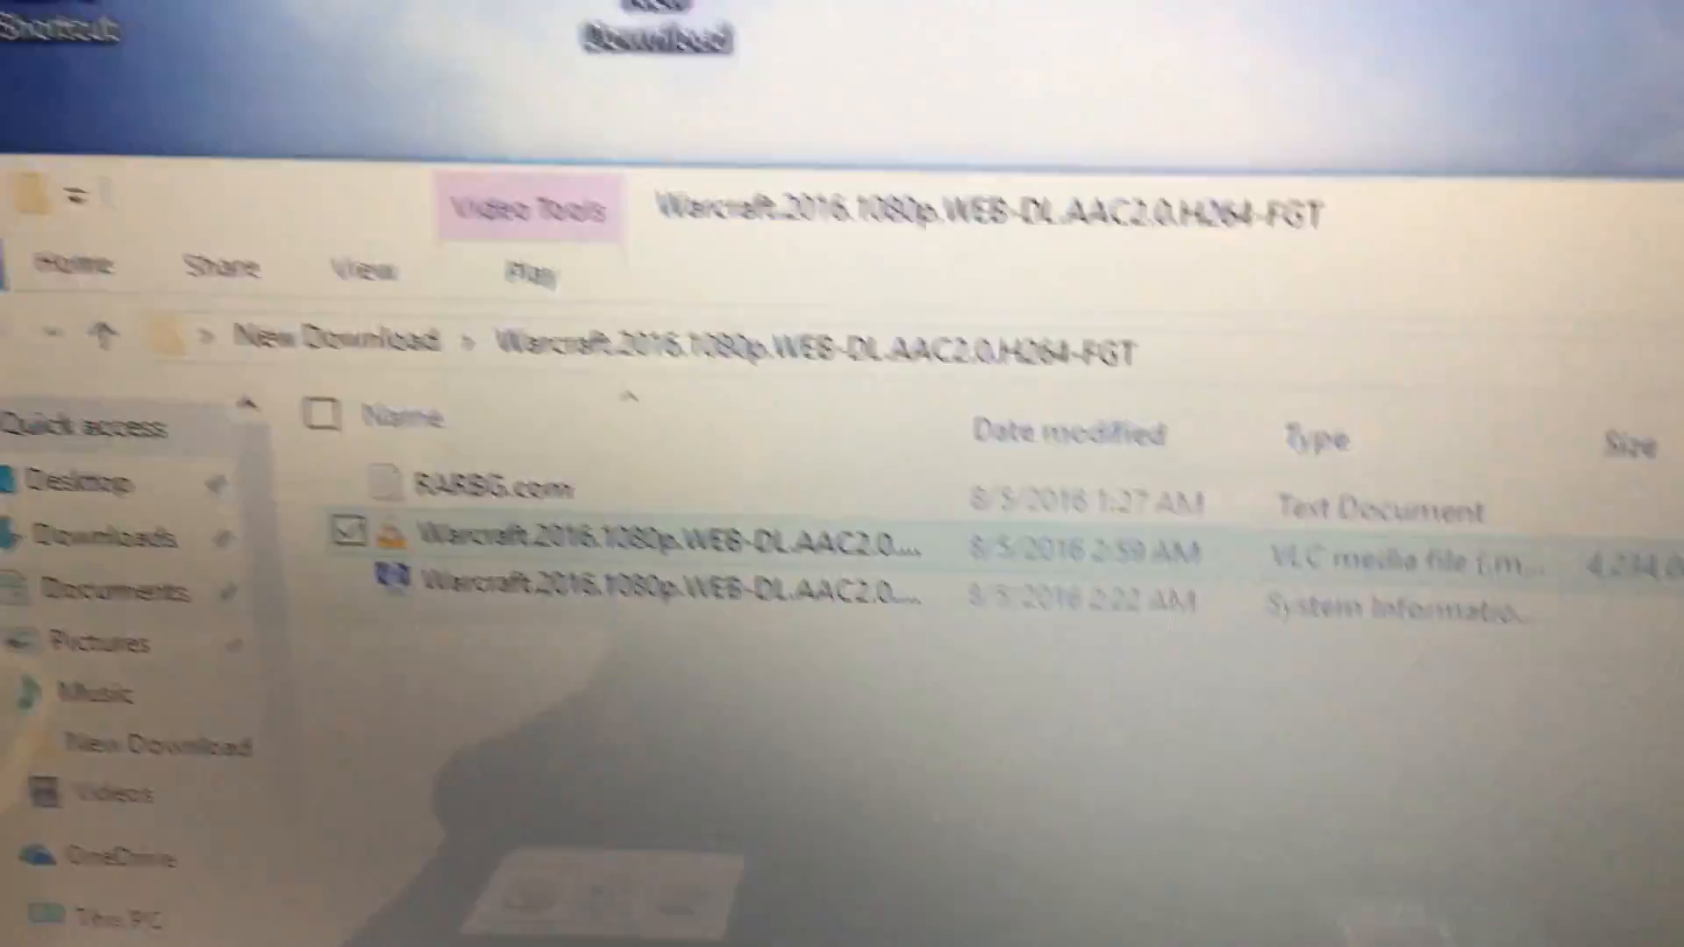
double_click(666, 598)
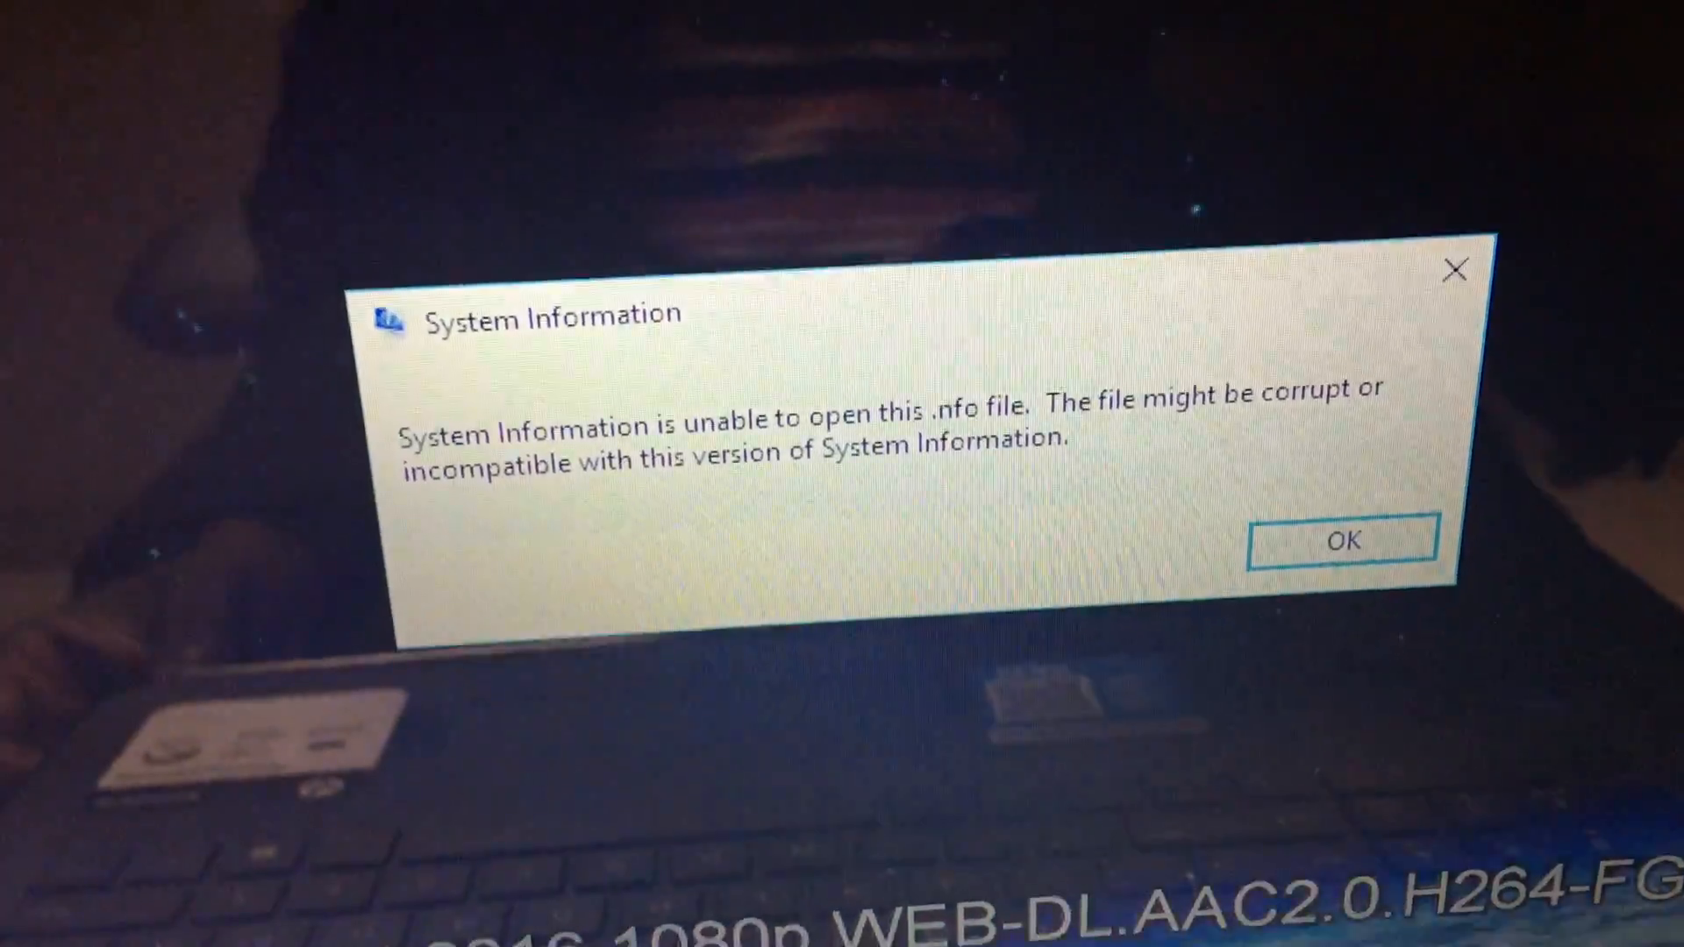